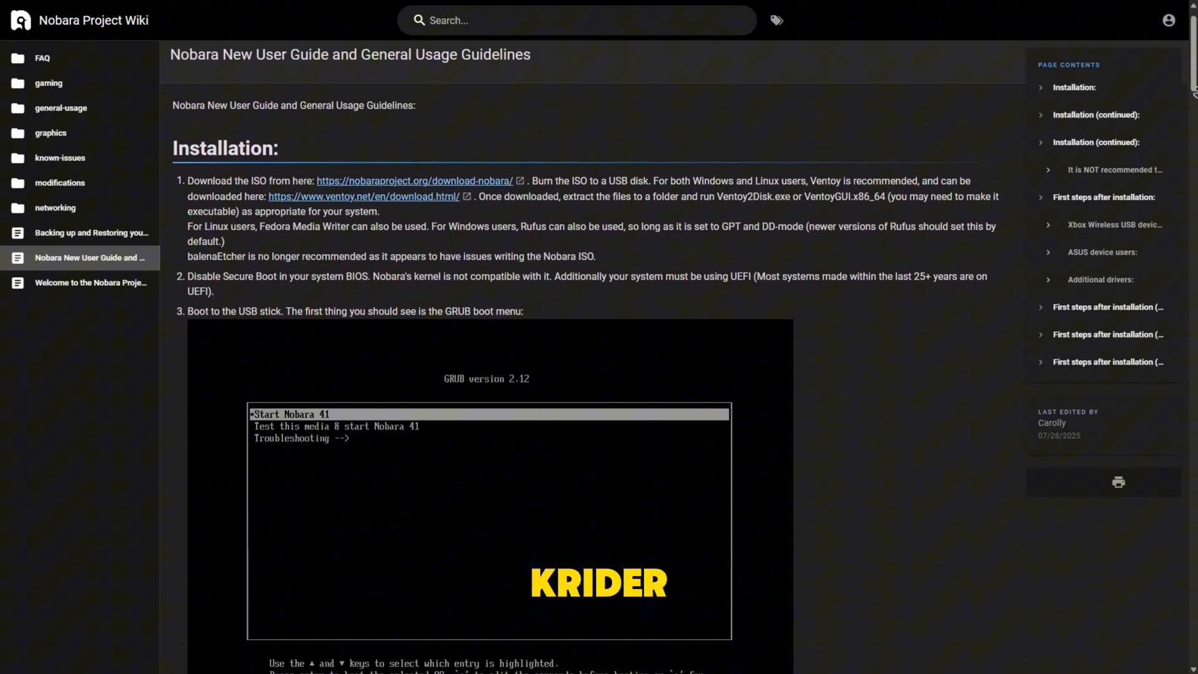
pyautogui.scroll(-3)
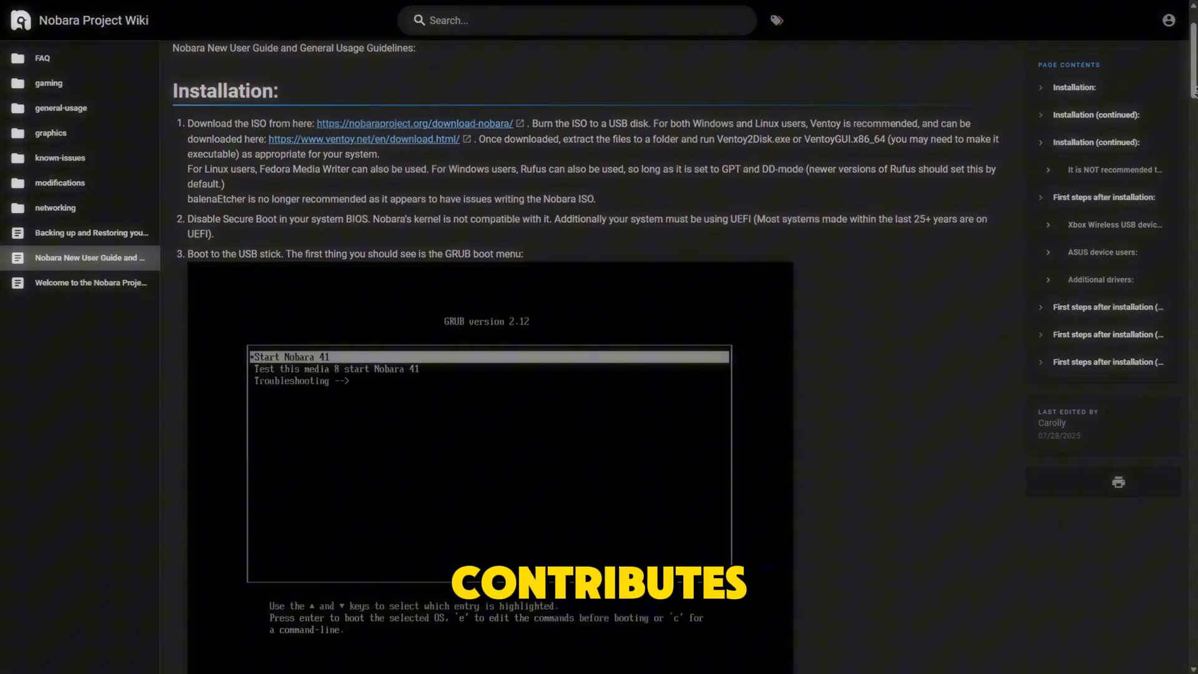
pyautogui.scroll(-3)
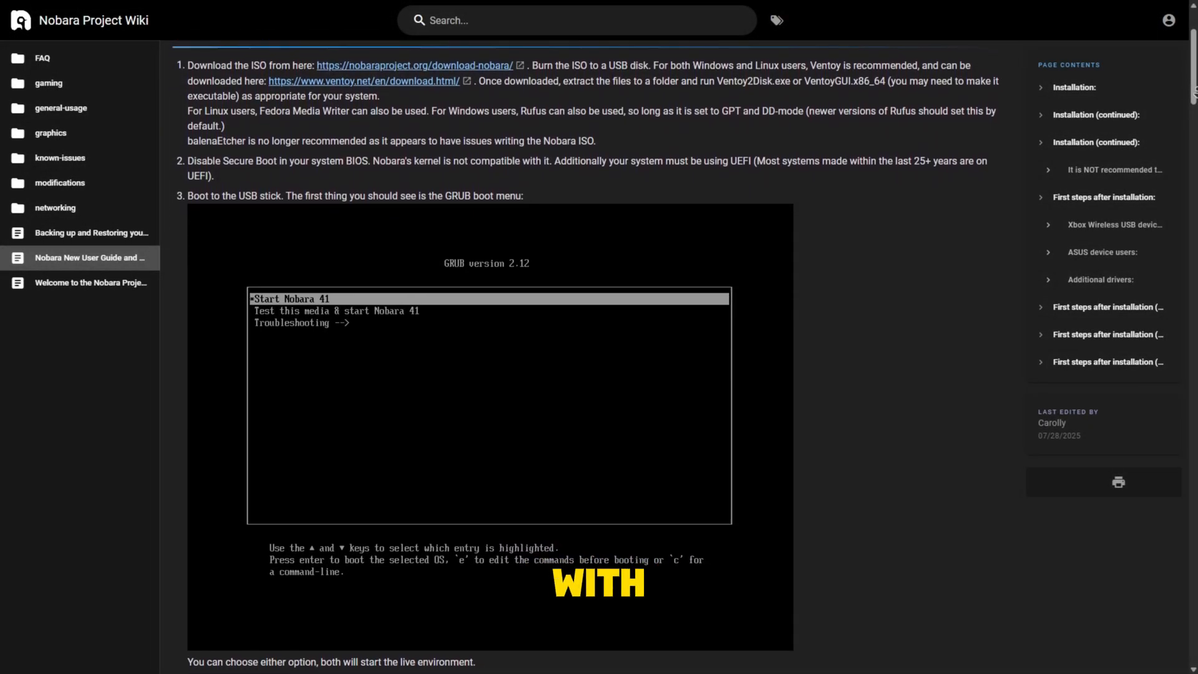
pyautogui.scroll(-3)
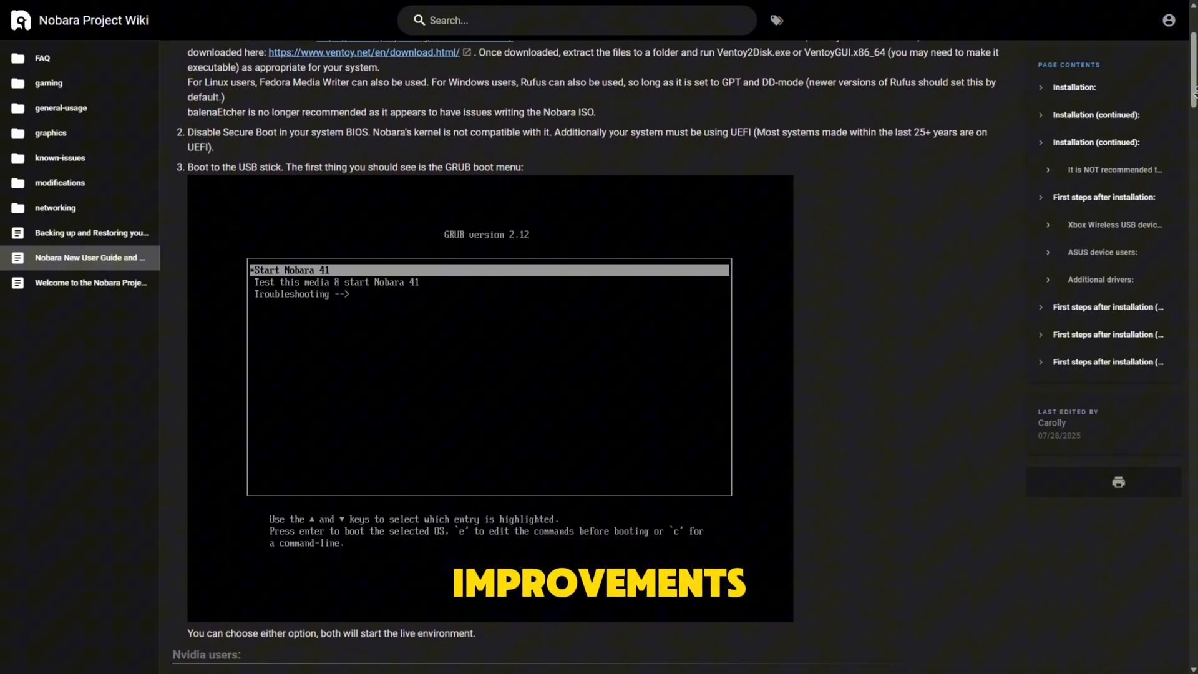
pyautogui.scroll(-3)
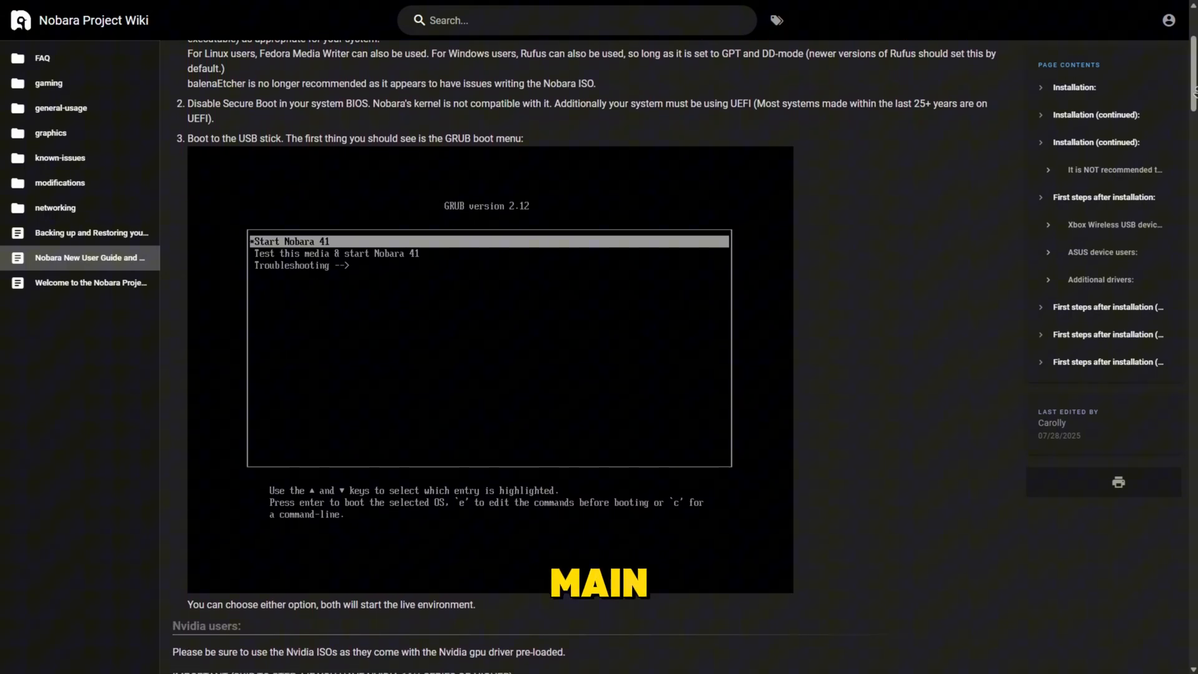
pyautogui.scroll(-3)
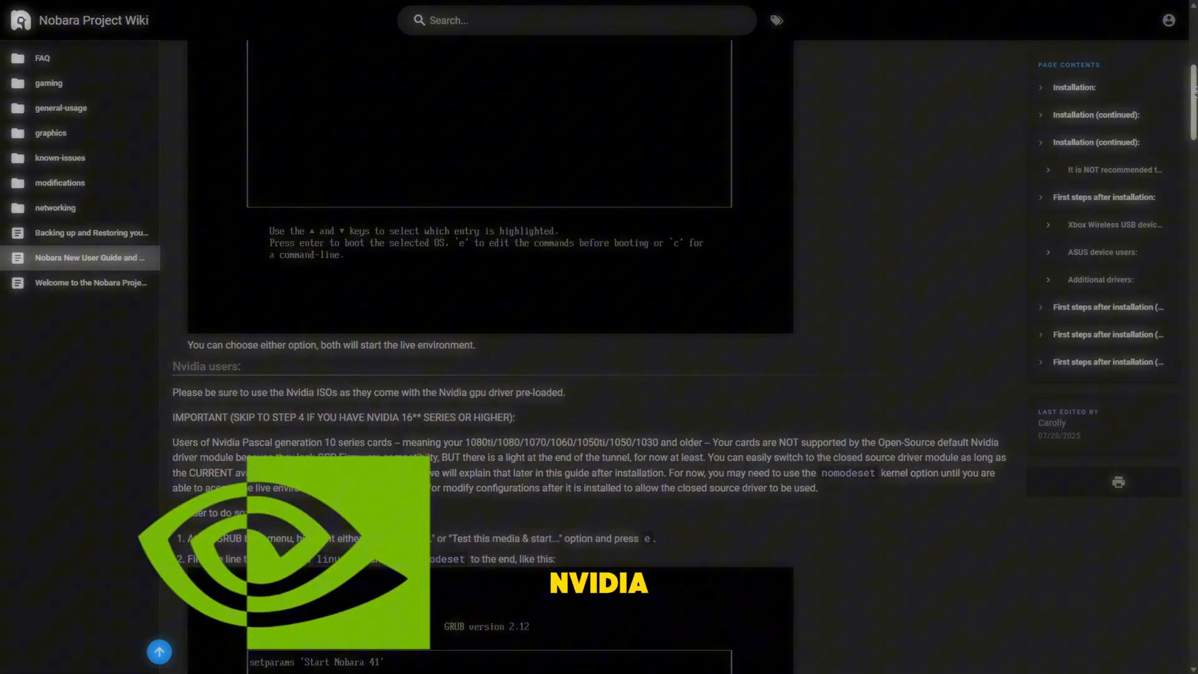
pyautogui.scroll(-3)
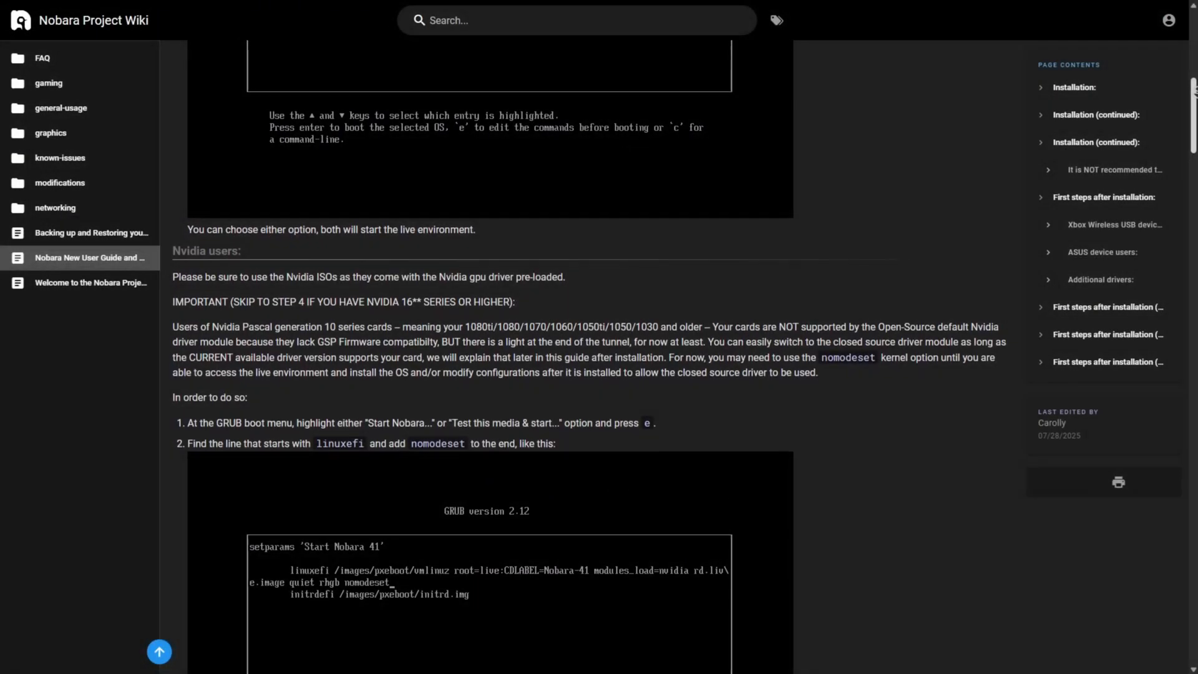
pyautogui.scroll(3)
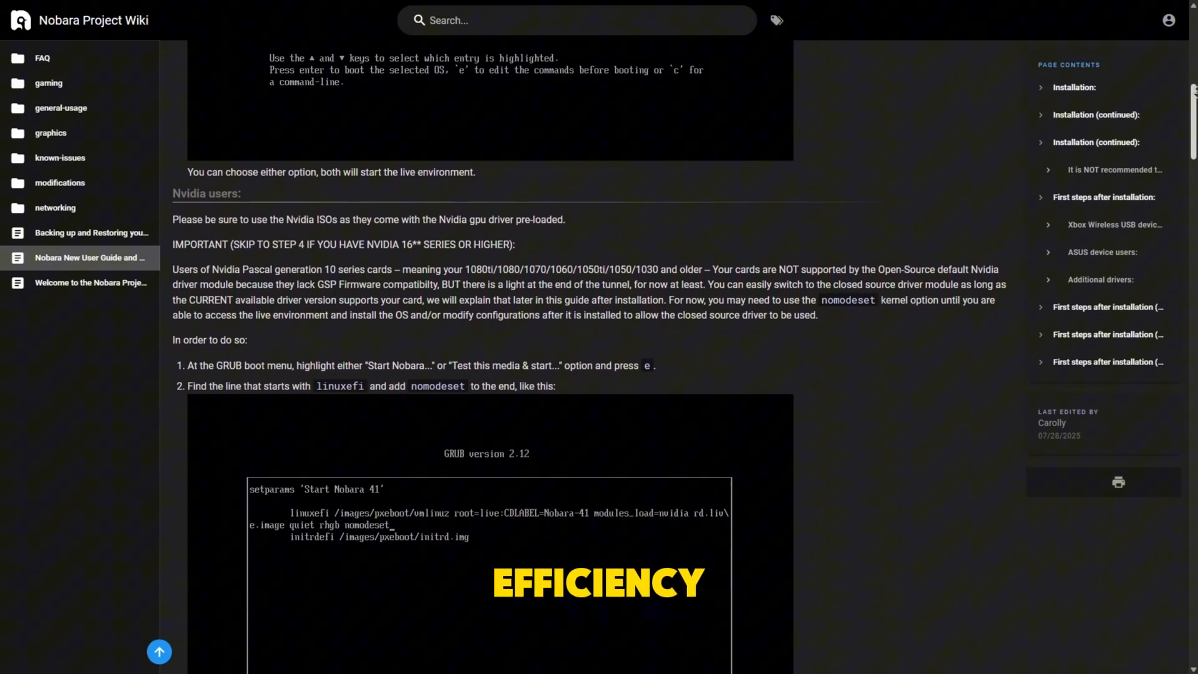
pyautogui.scroll(-3)
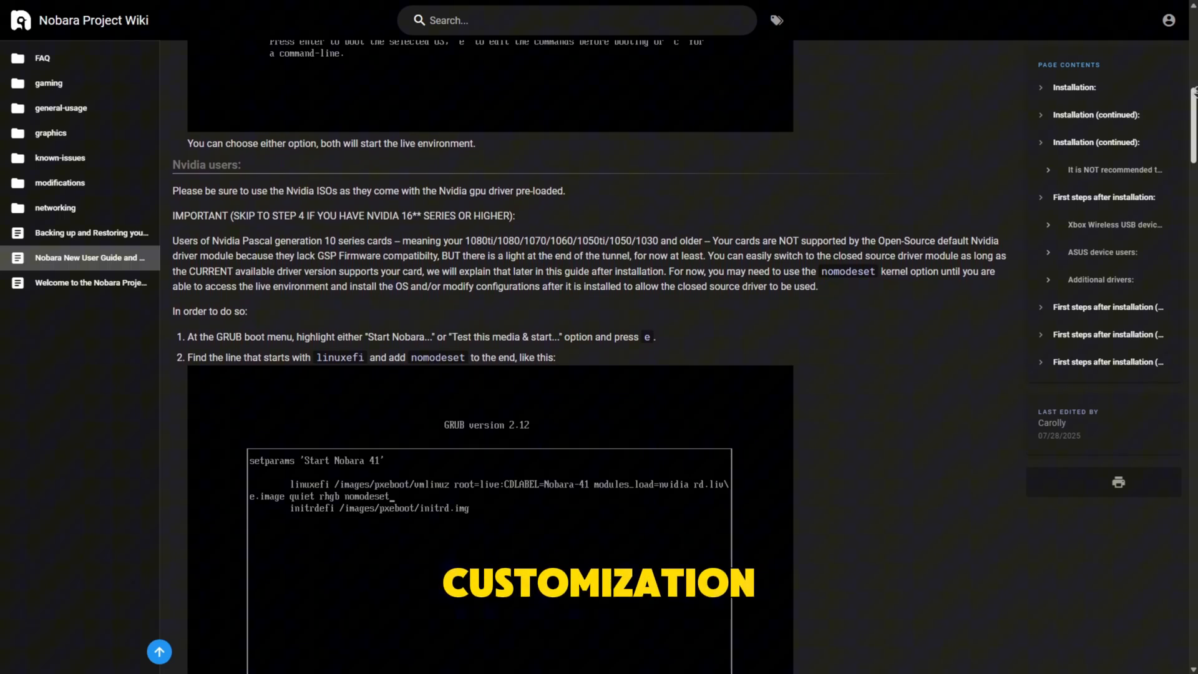
pyautogui.scroll(3)
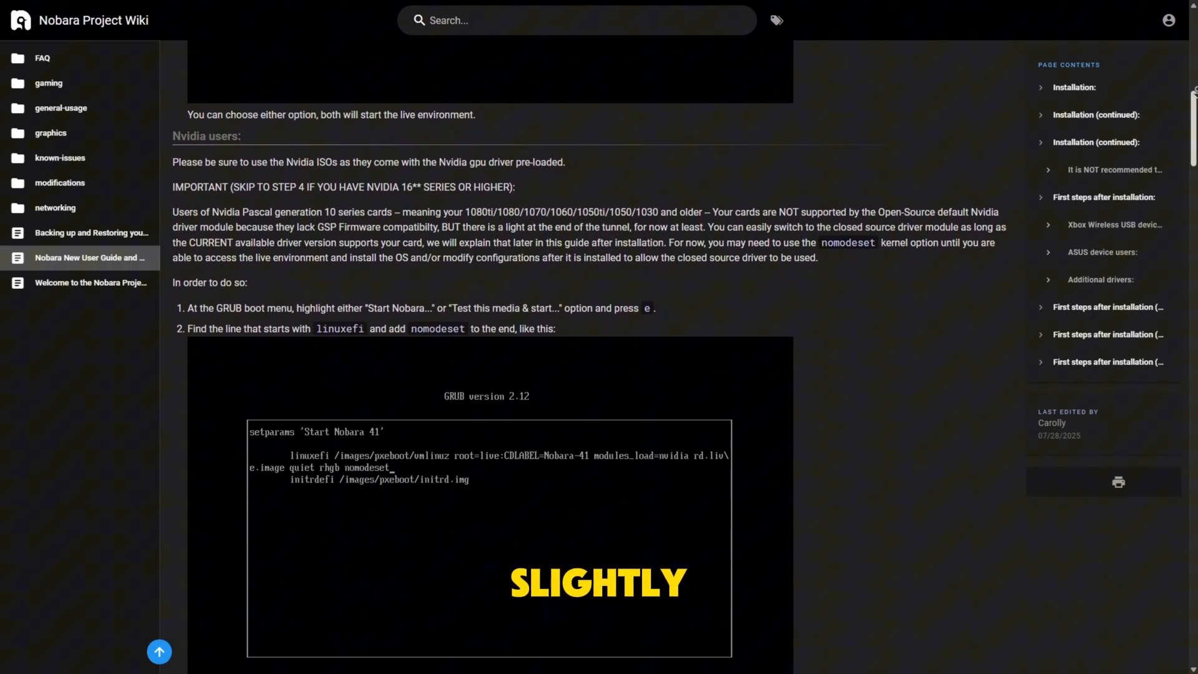
pyautogui.scroll(-3)
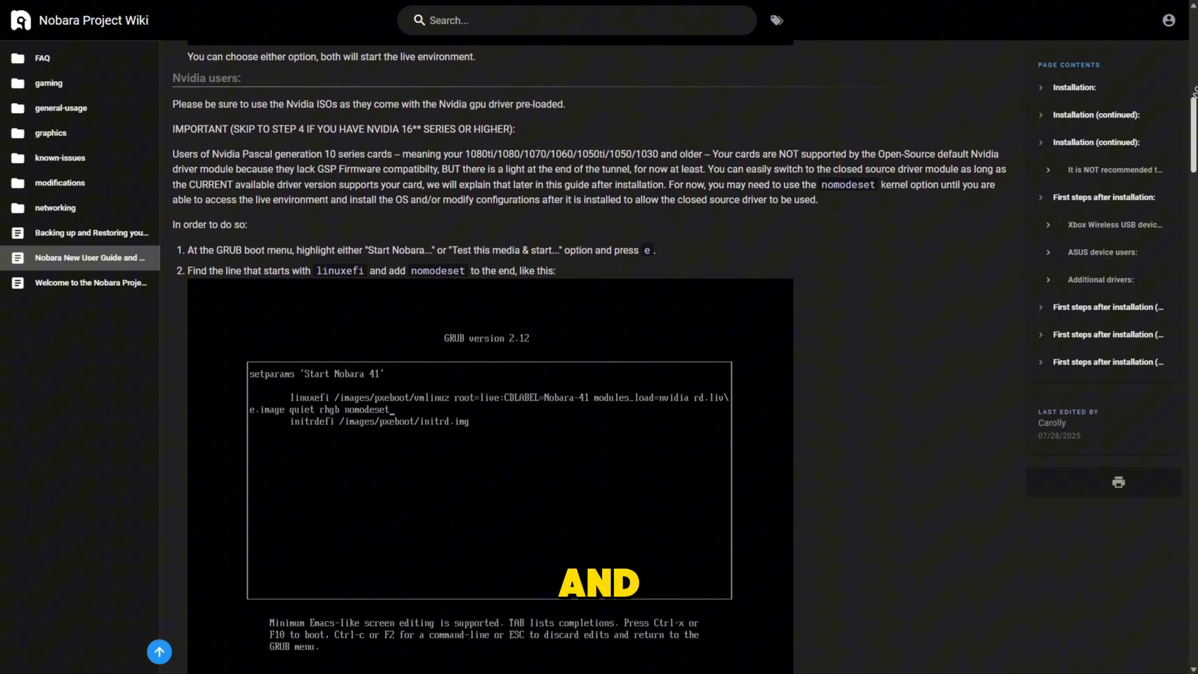
pyautogui.scroll(-3)
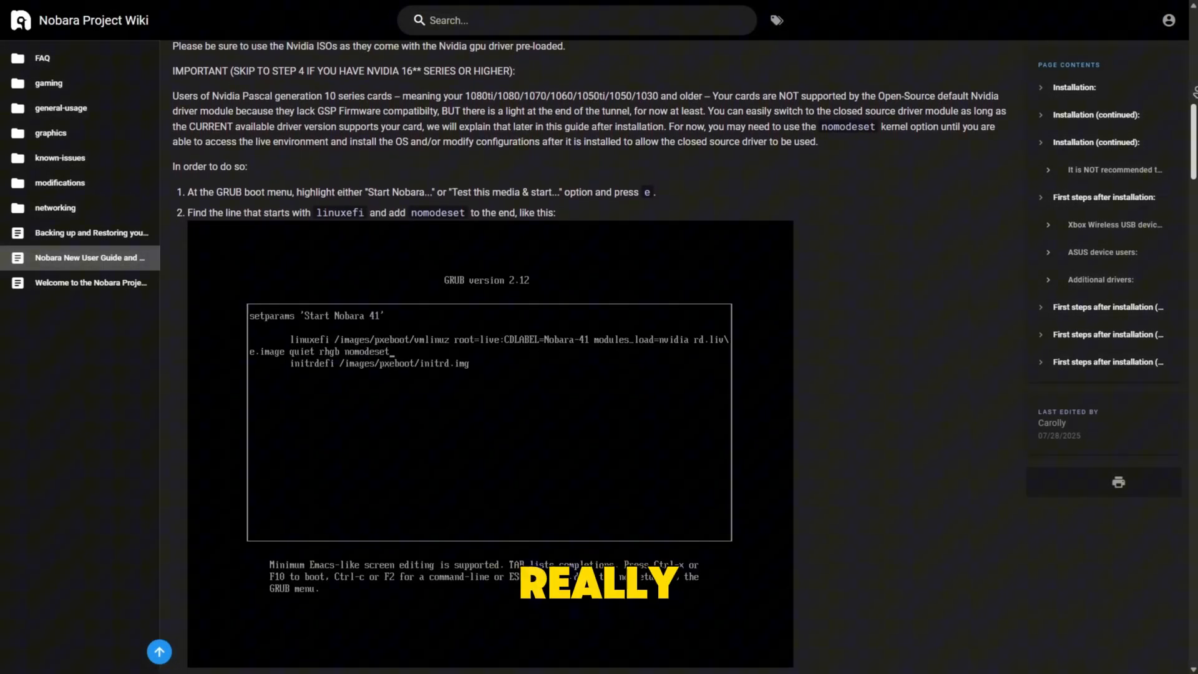
pyautogui.scroll(-3)
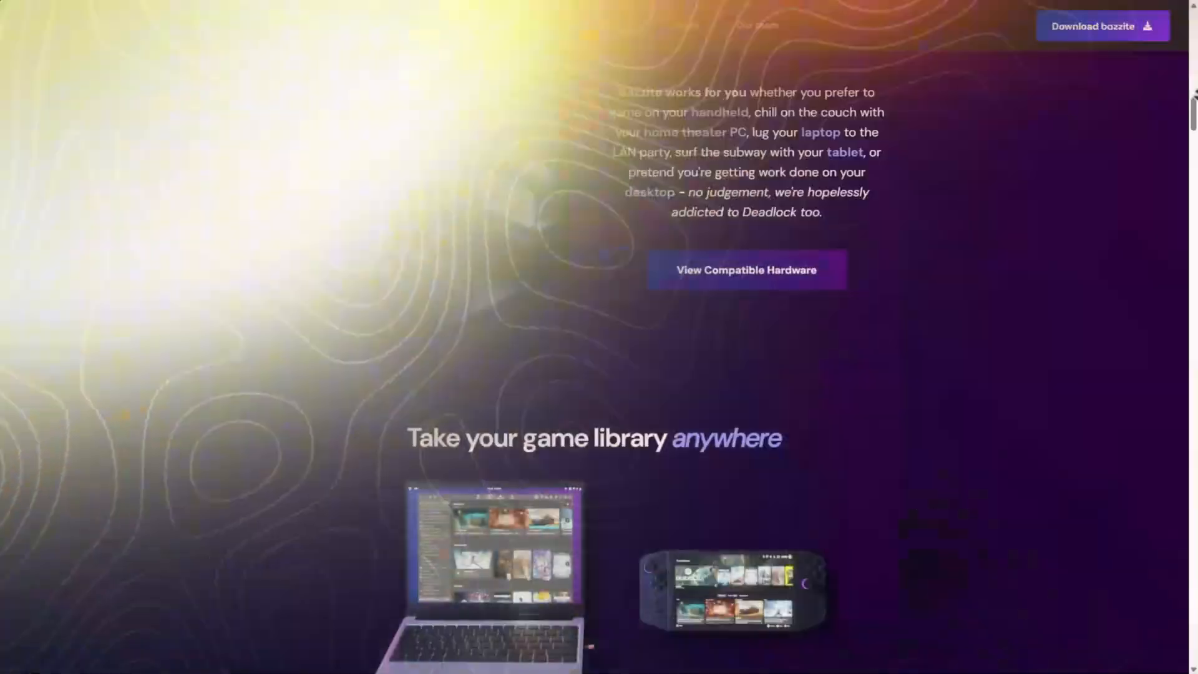
pyautogui.scroll(3)
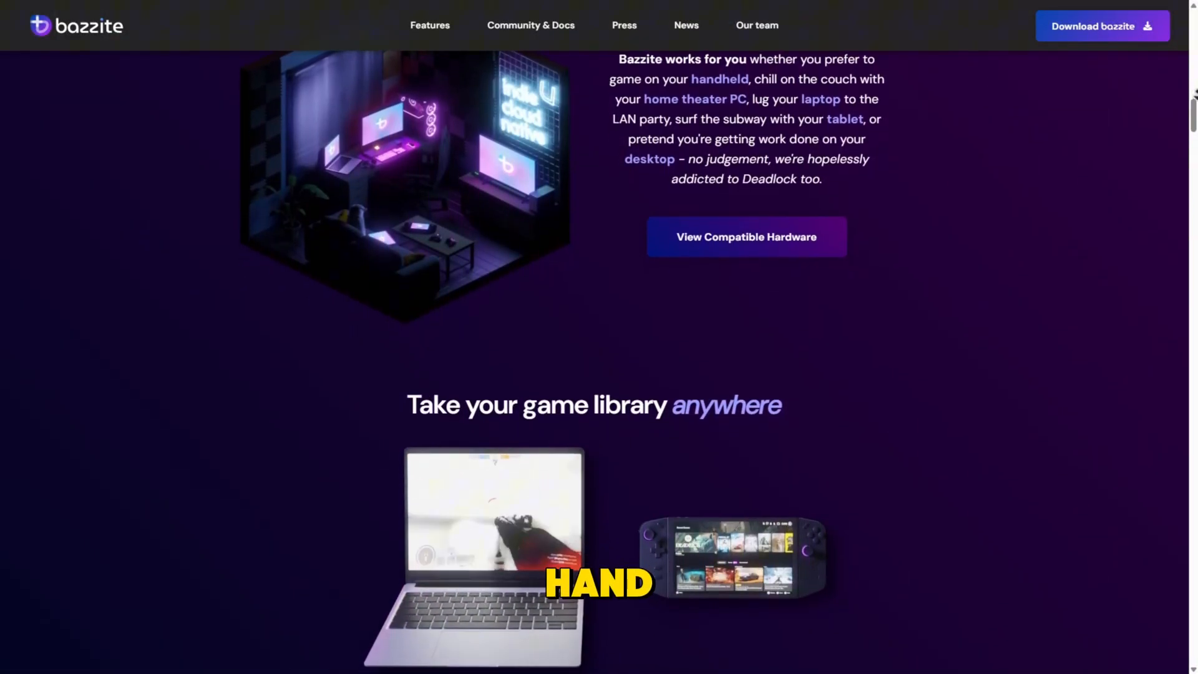
pyautogui.scroll(-3)
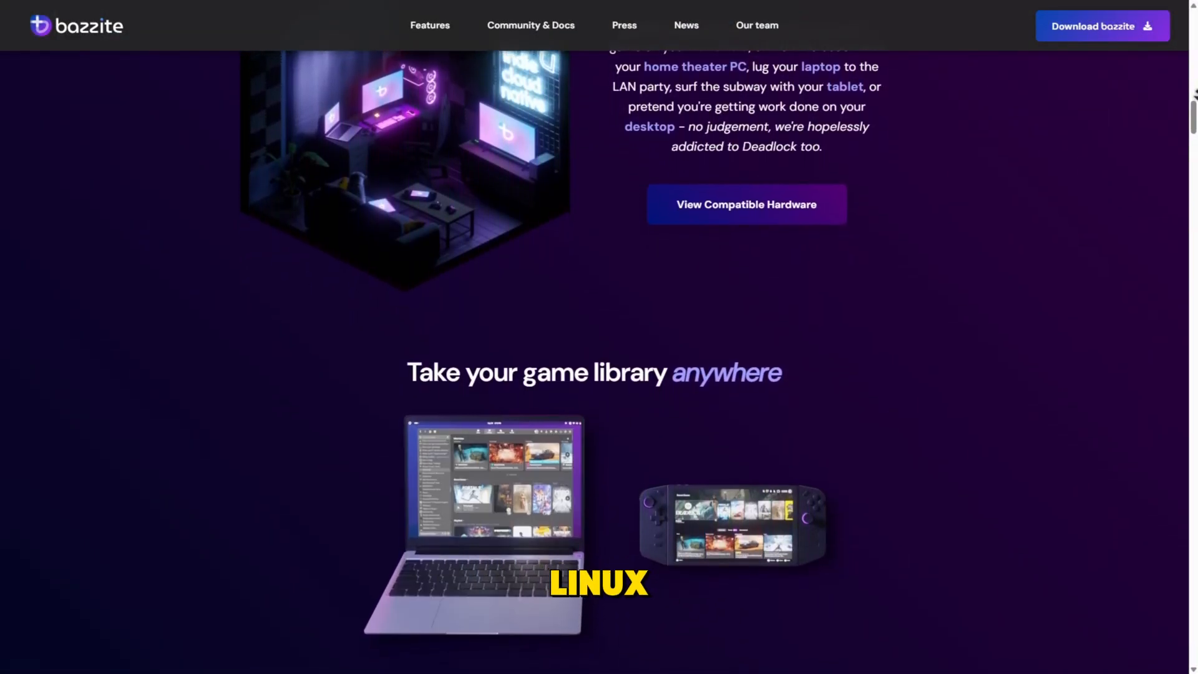
pyautogui.scroll(-3)
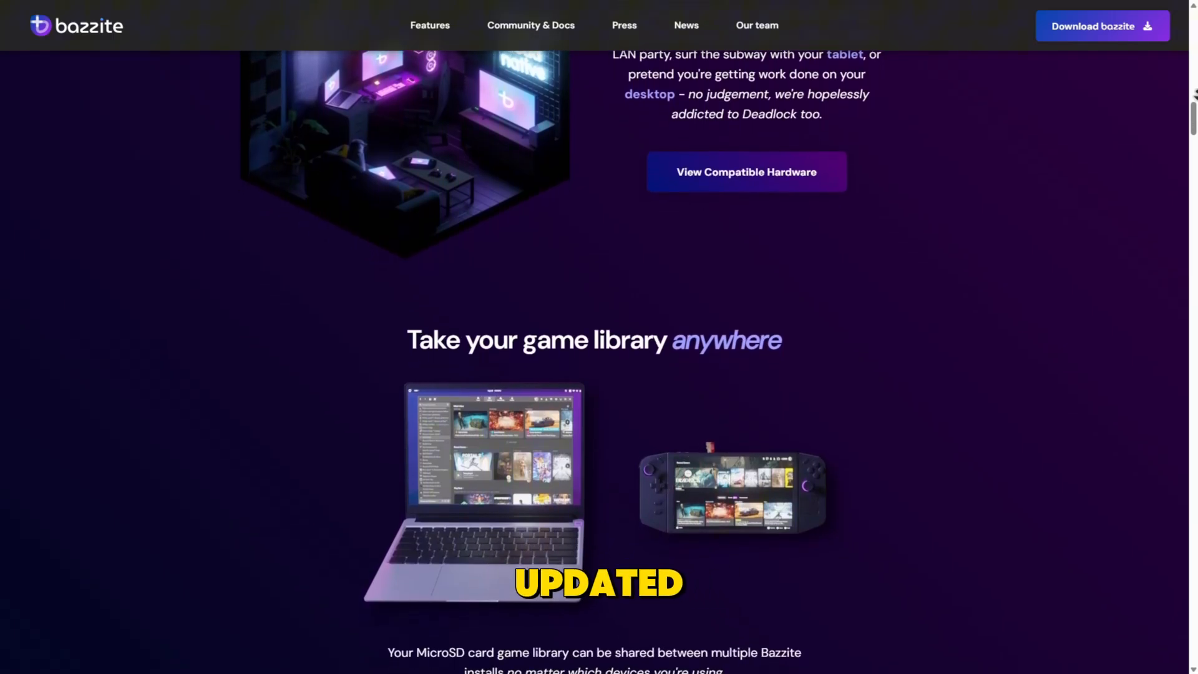
pyautogui.scroll(-3)
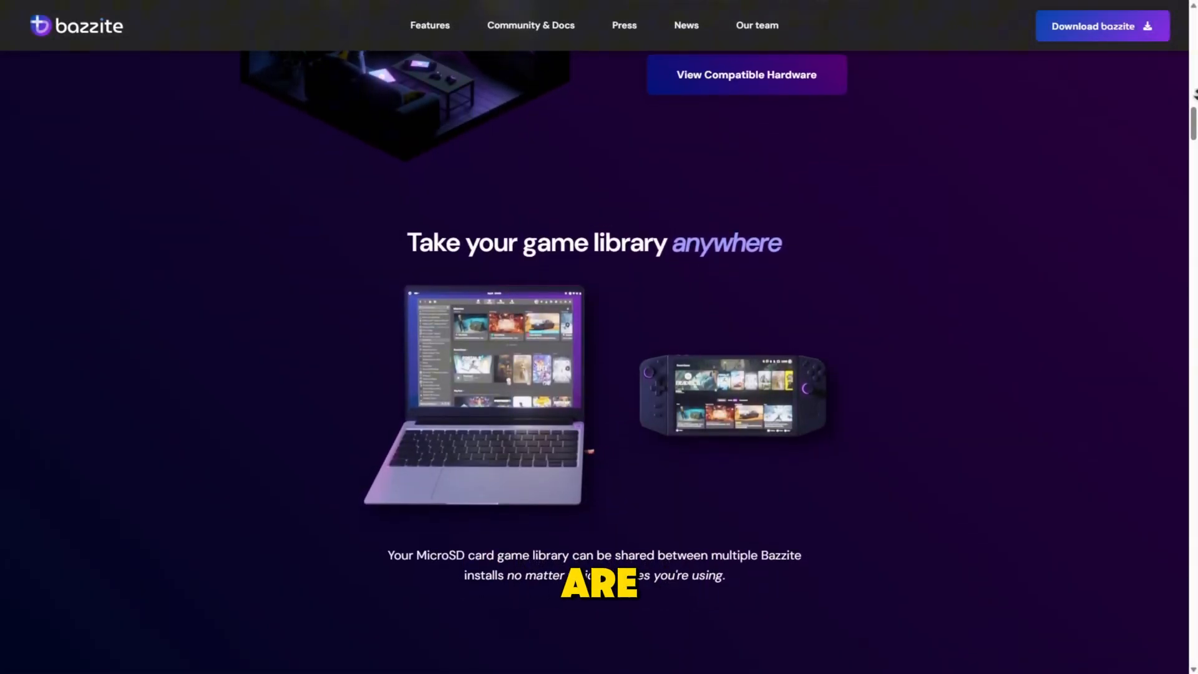
pyautogui.scroll(-3)
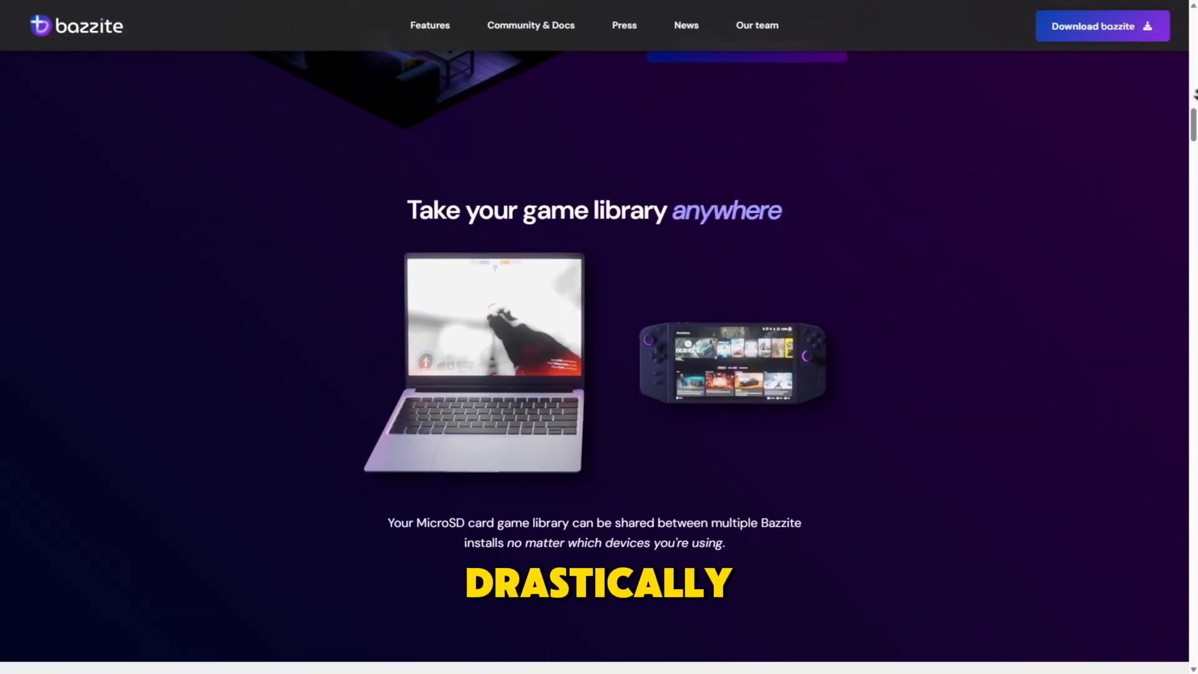
pyautogui.scroll(-3)
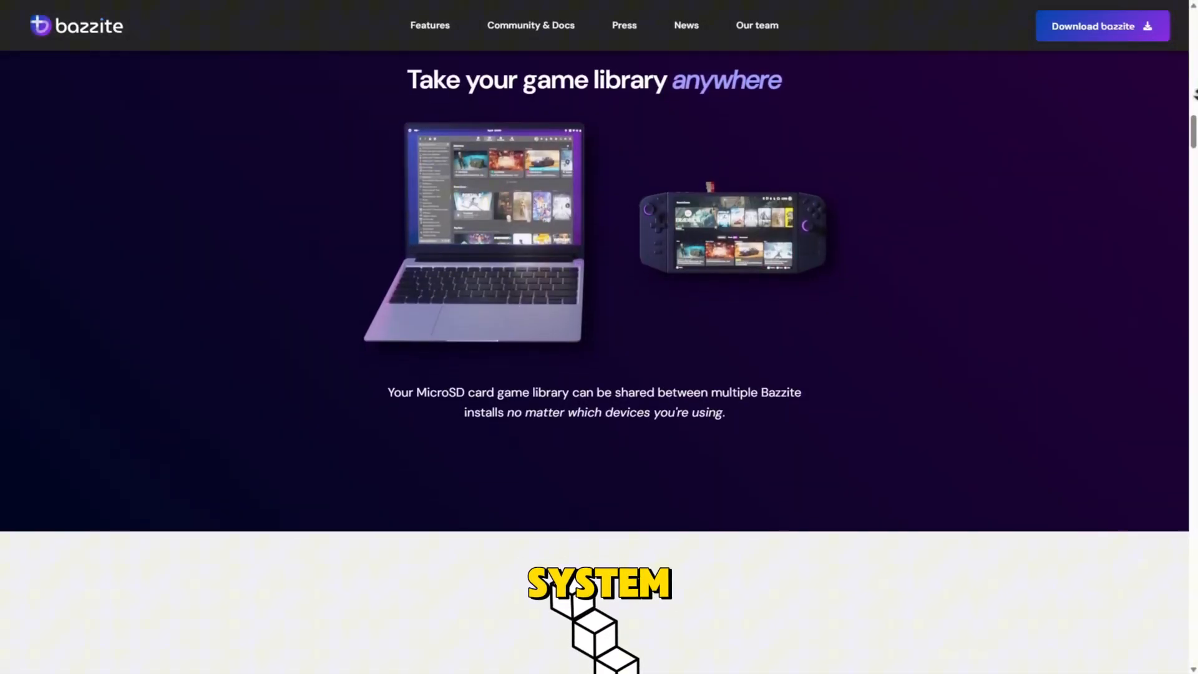
pyautogui.scroll(-3)
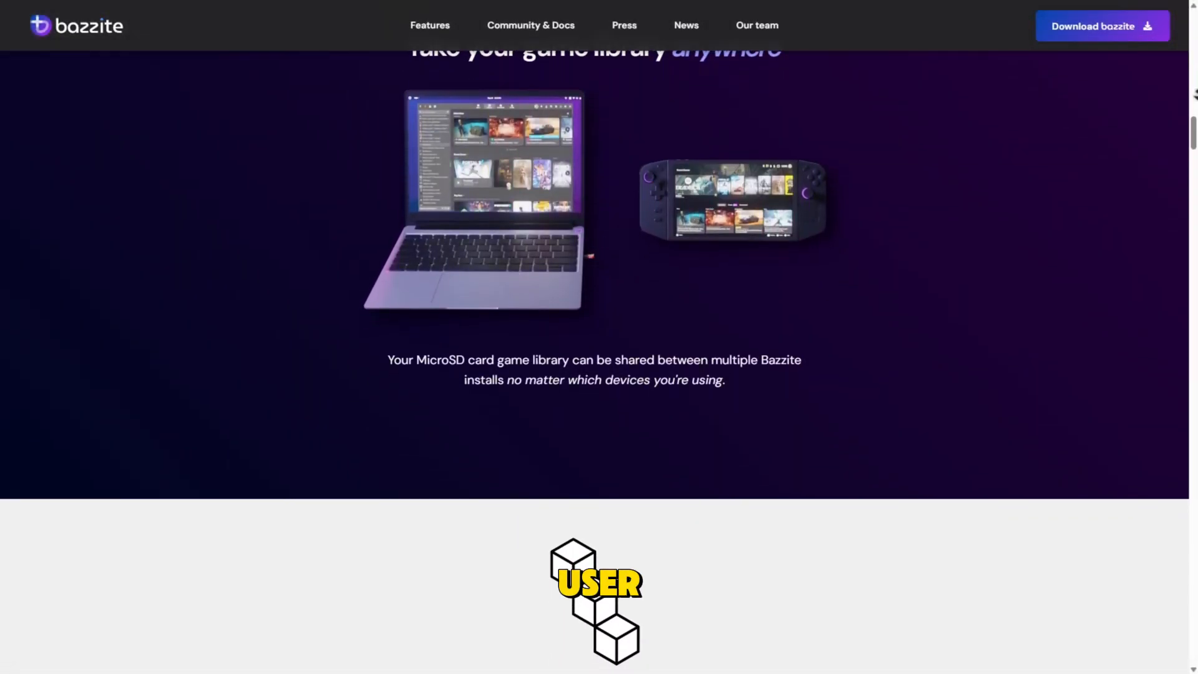
pyautogui.scroll(-3)
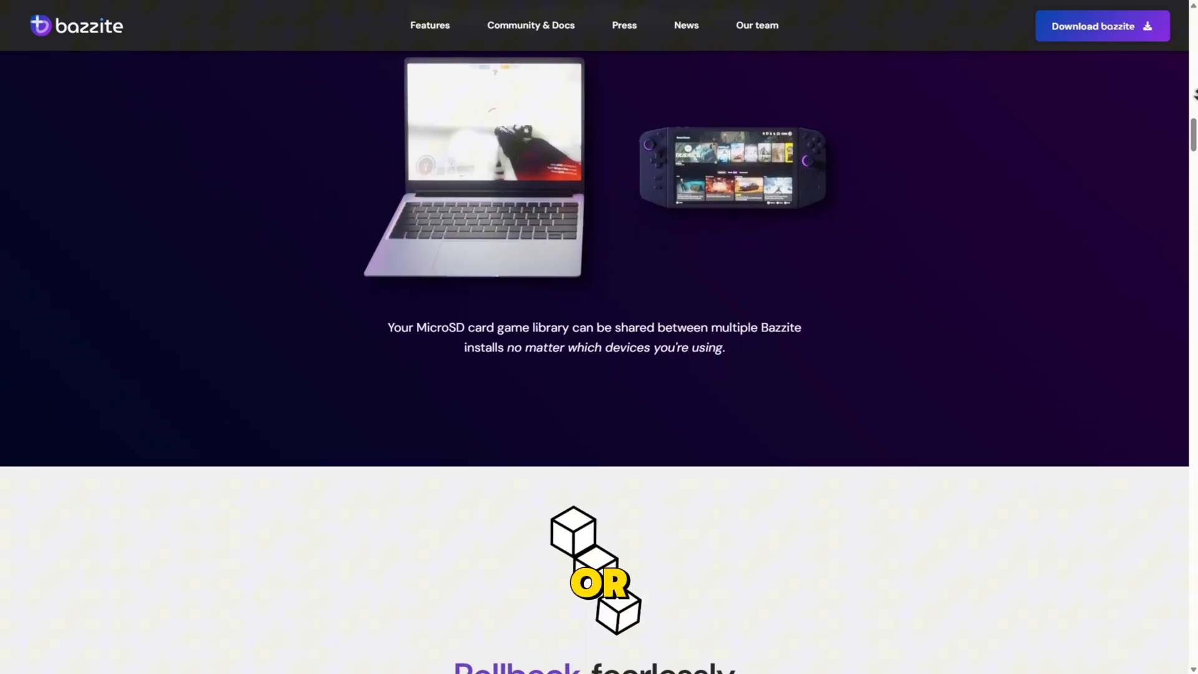
pyautogui.scroll(-3)
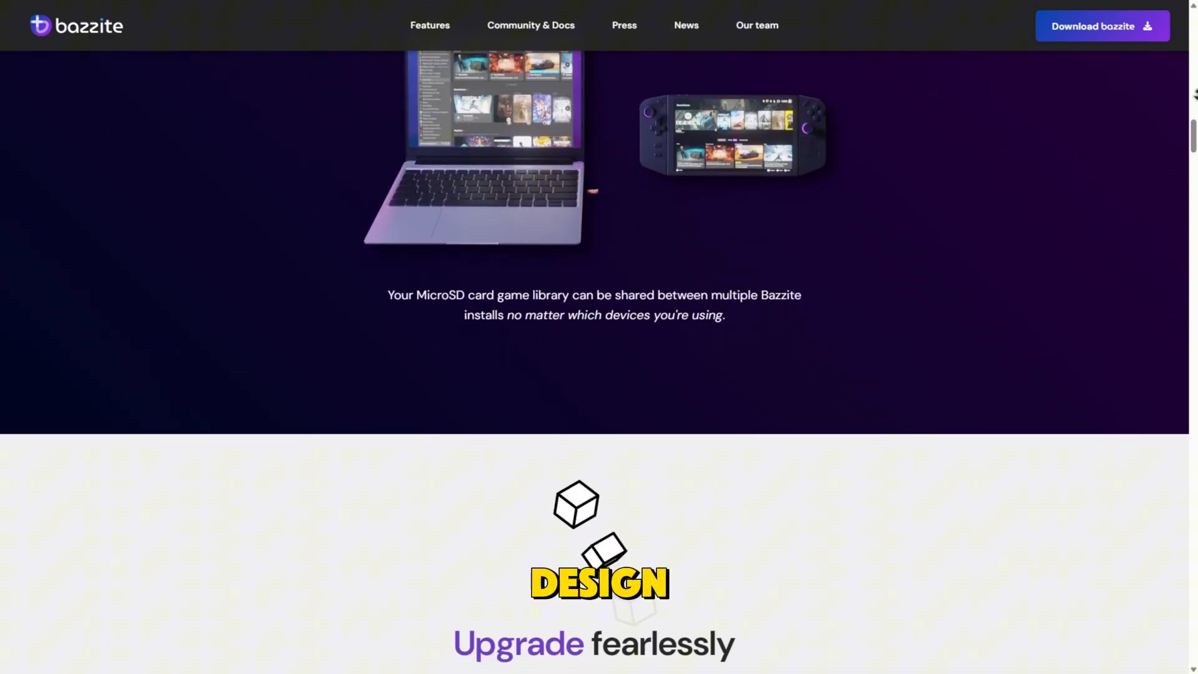
pyautogui.scroll(-3)
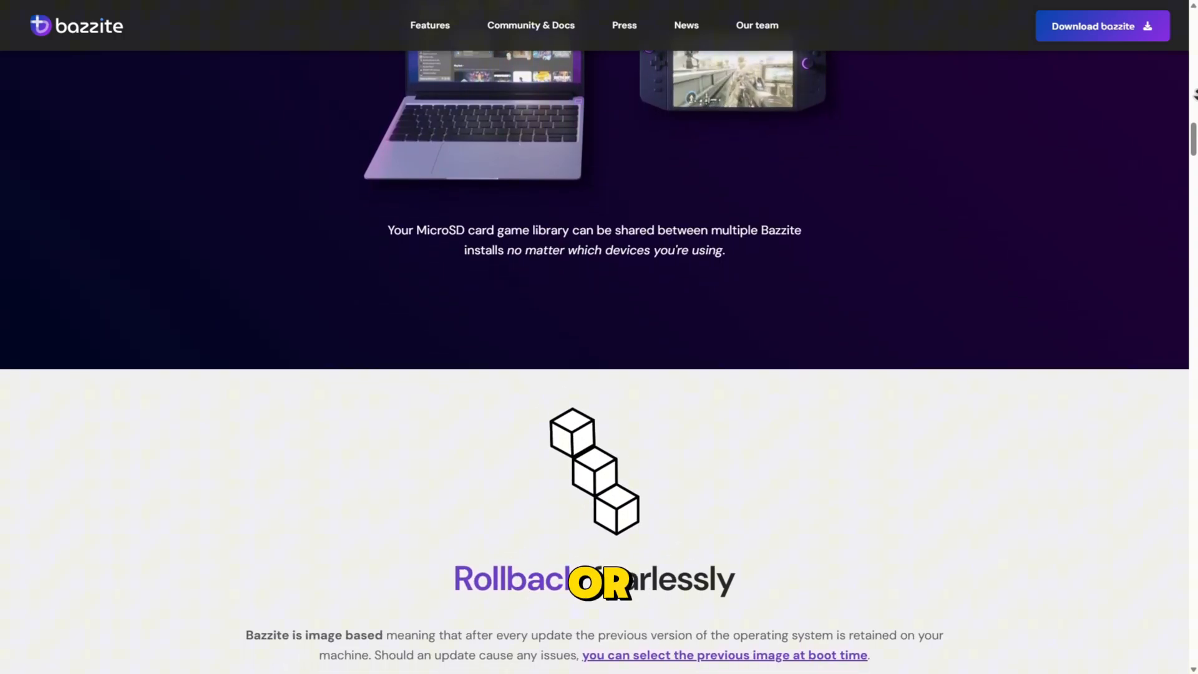
pyautogui.scroll(-3)
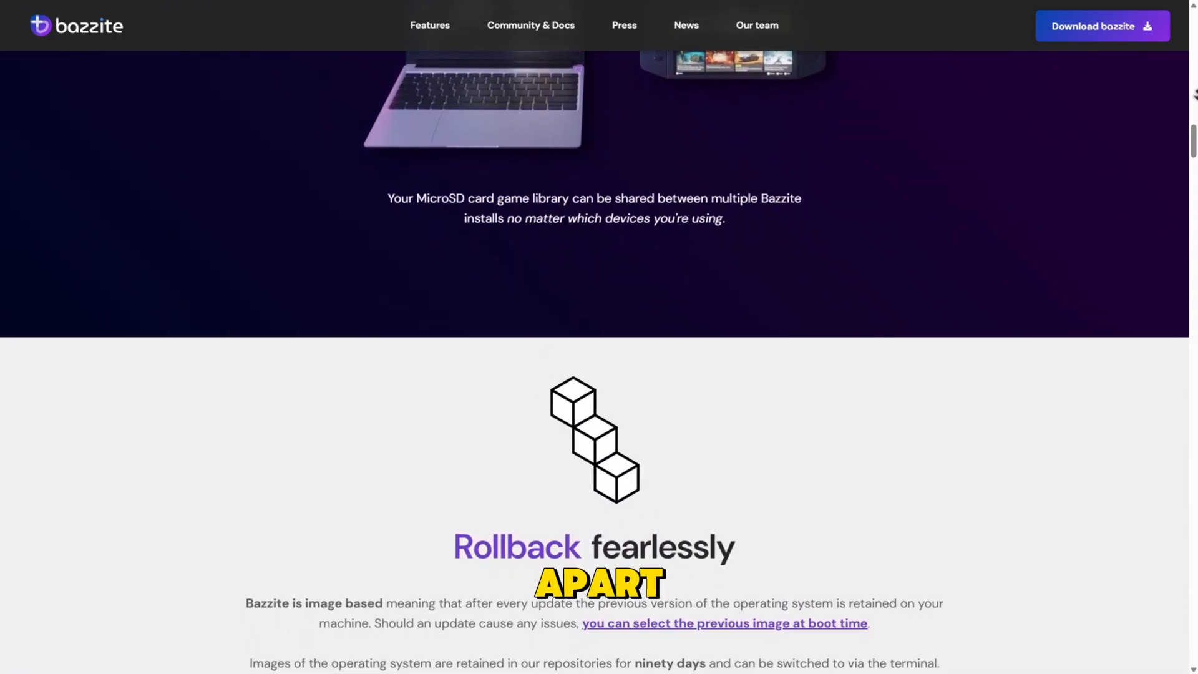
pyautogui.scroll(-3)
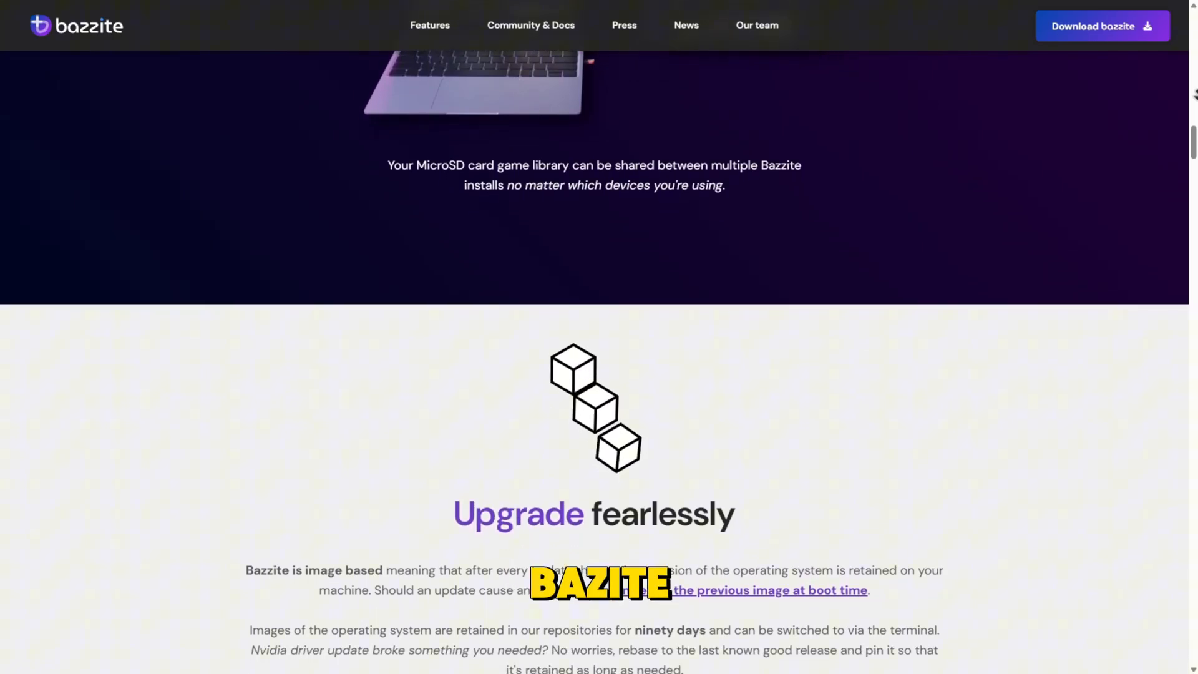
pyautogui.scroll(-3)
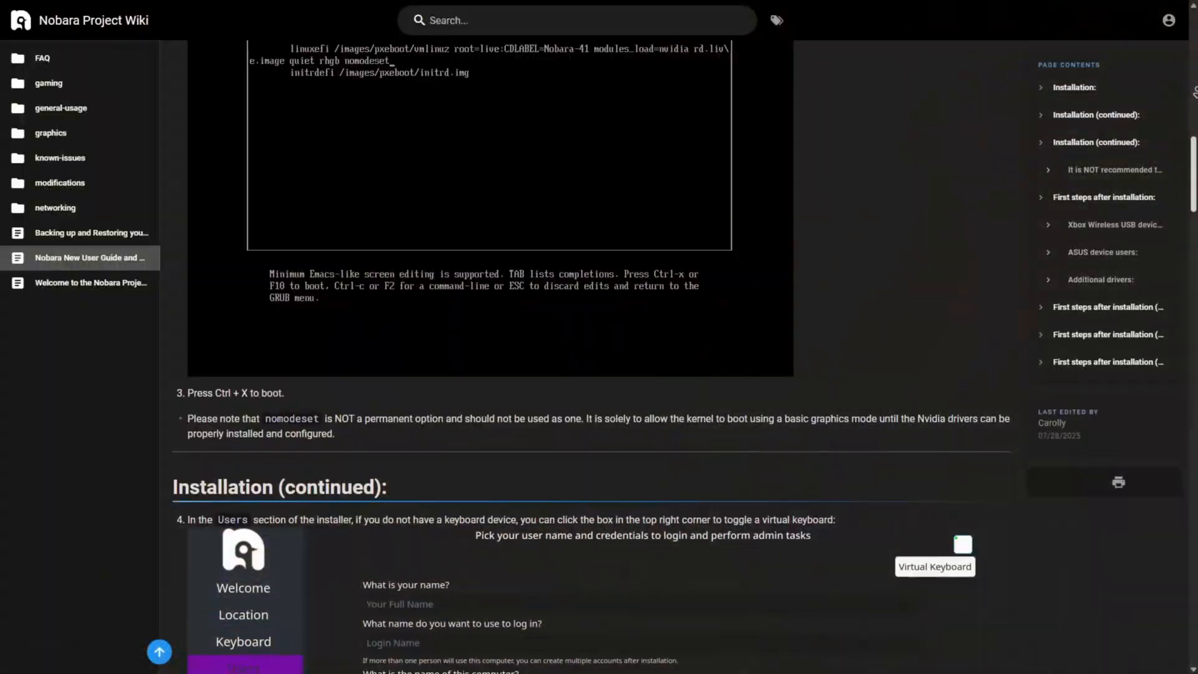
pyautogui.scroll(-3)
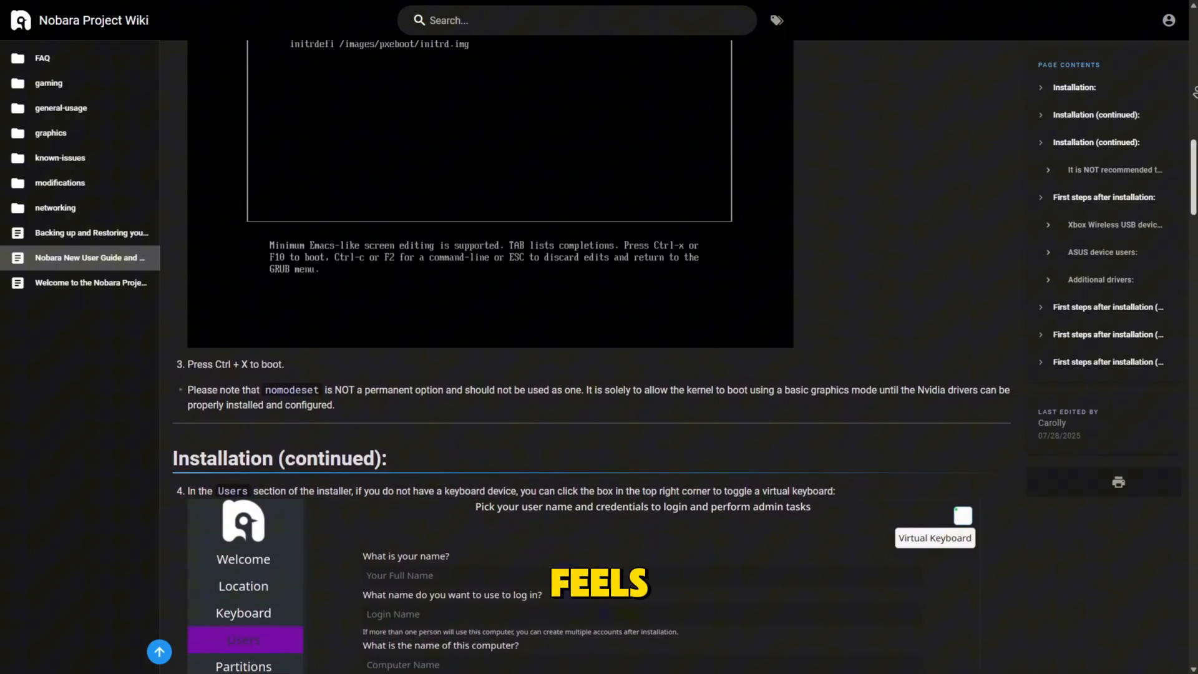
pyautogui.scroll(-3)
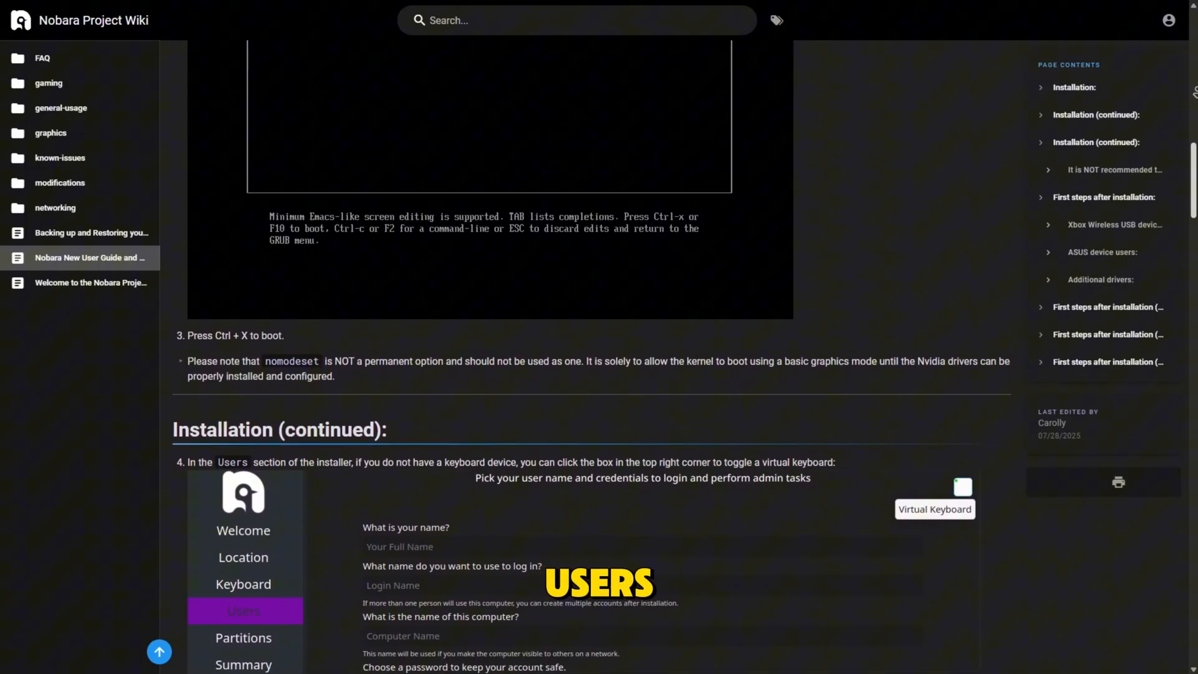
pyautogui.scroll(-3)
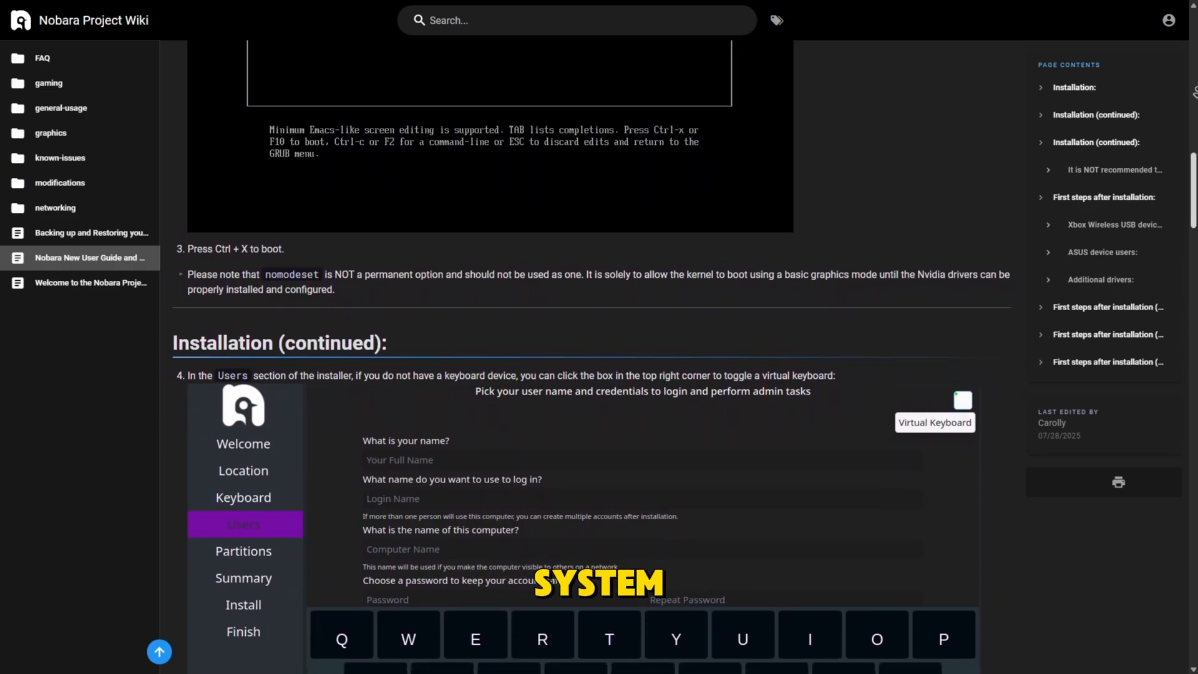
pyautogui.scroll(-3)
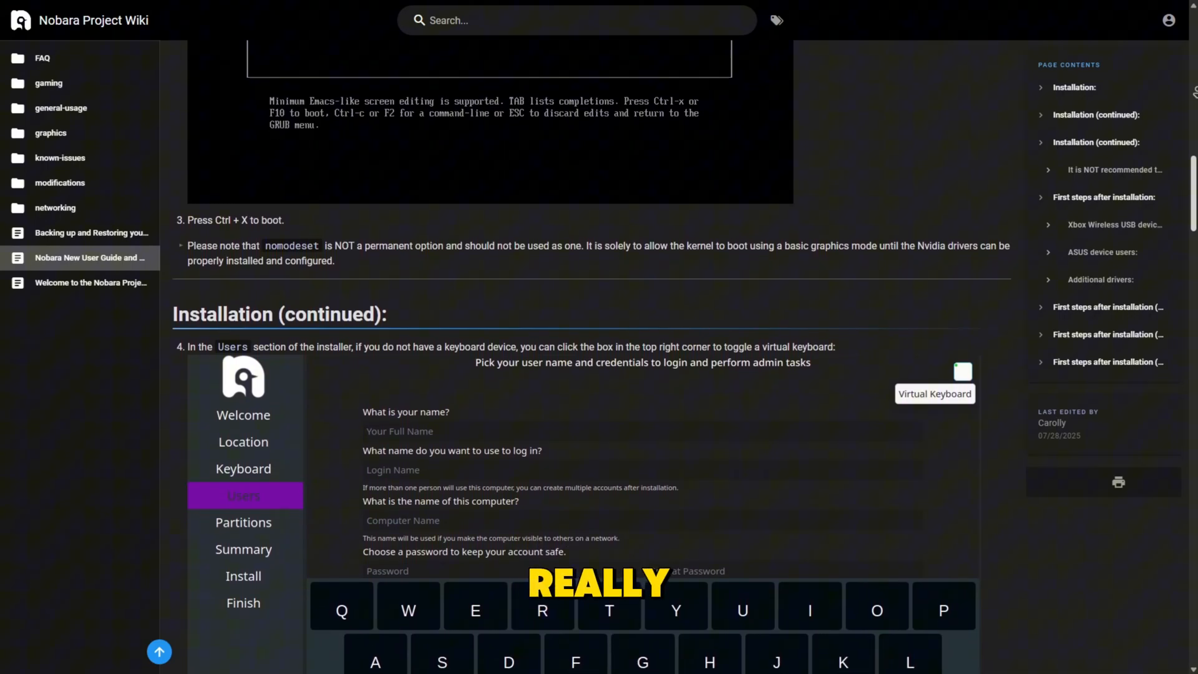